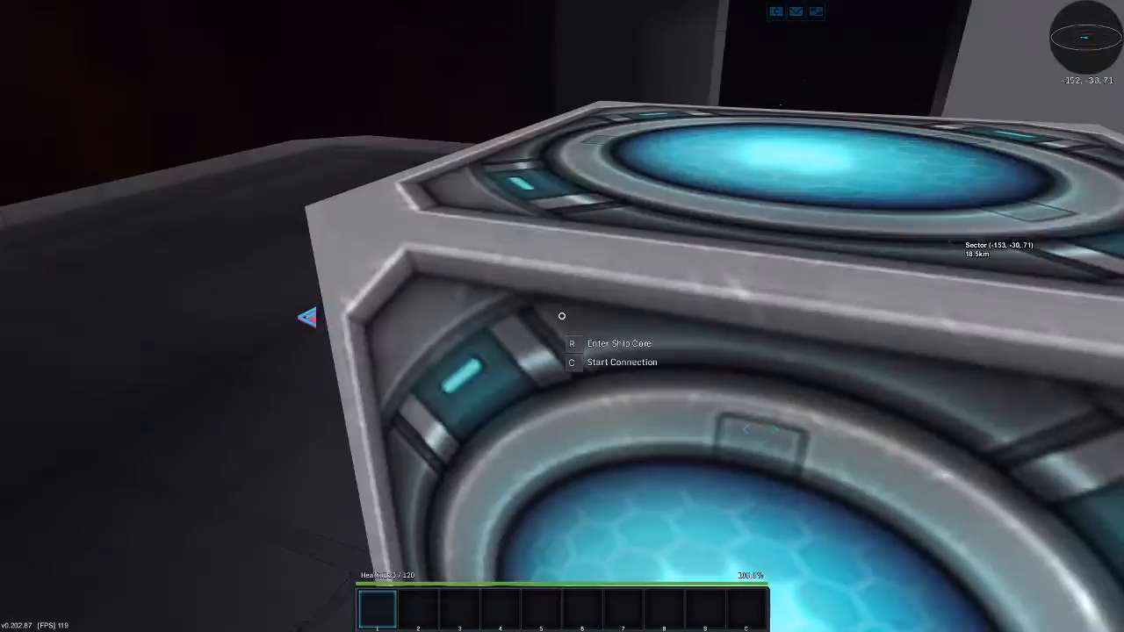
Step: Filter the Admin blueprint catalog for 'box' and spawn the 608 Box Shuttle
key("u")
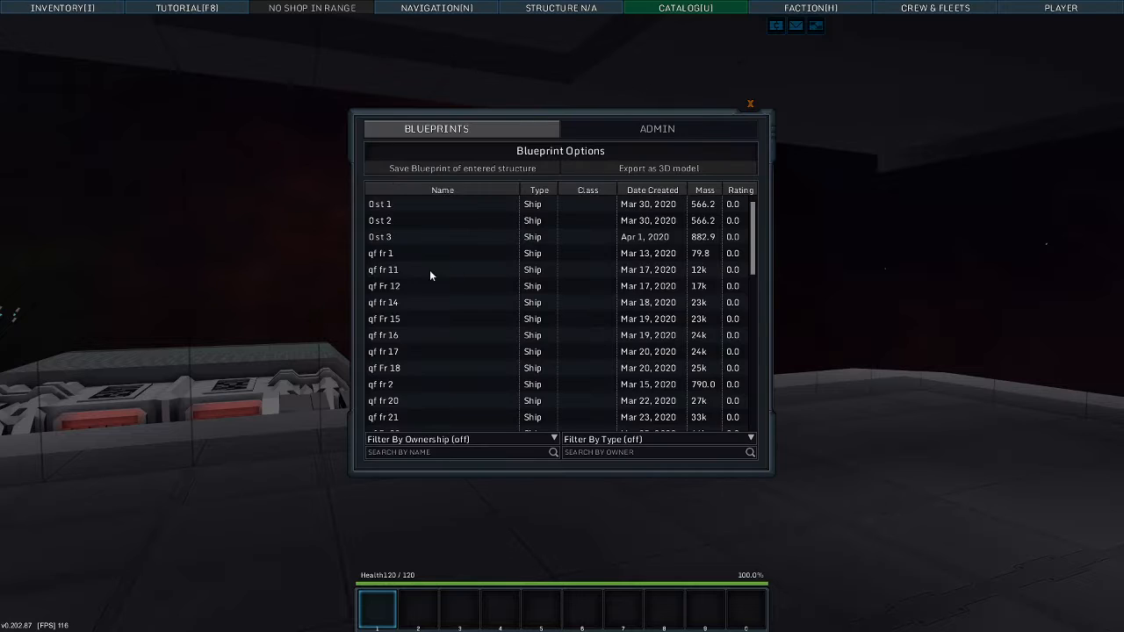
left_click(657, 128)
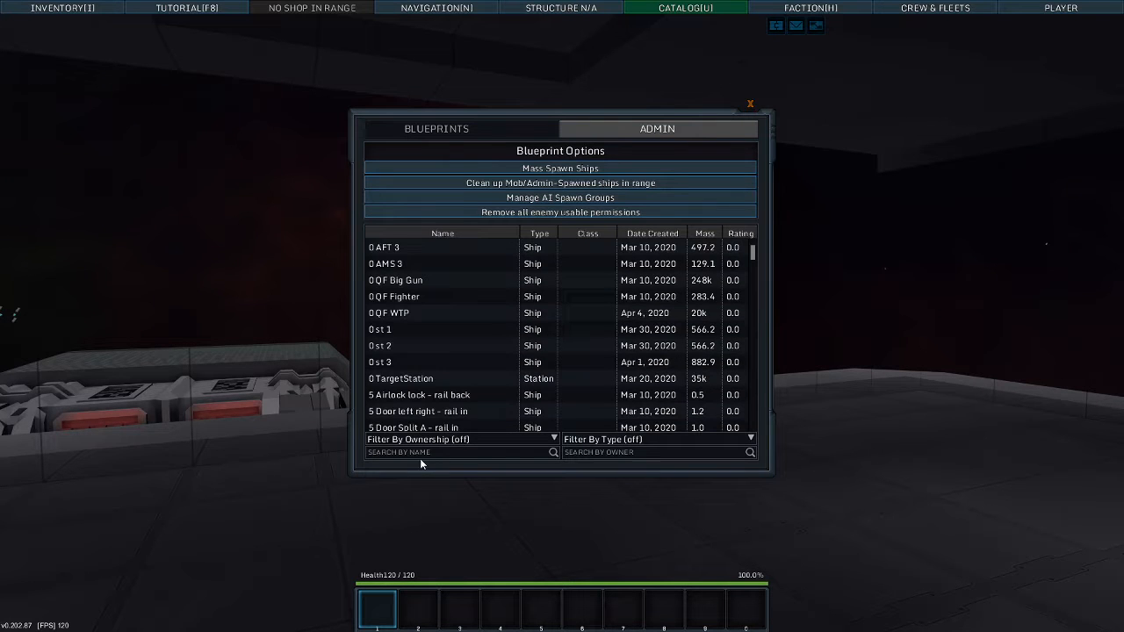
type("box")
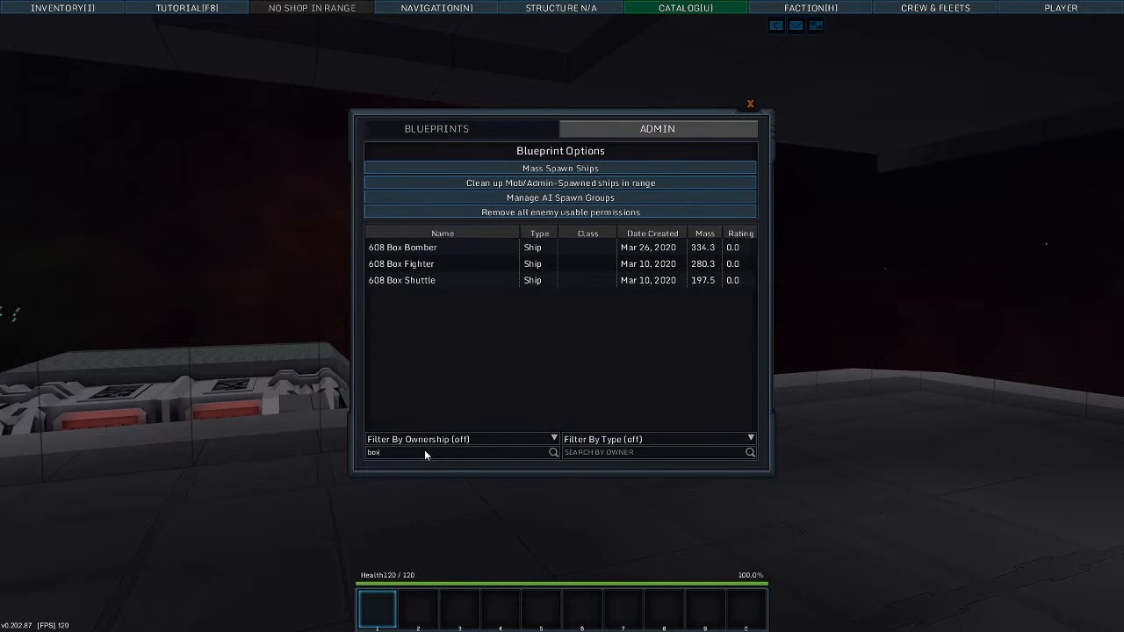
left_click(401, 281)
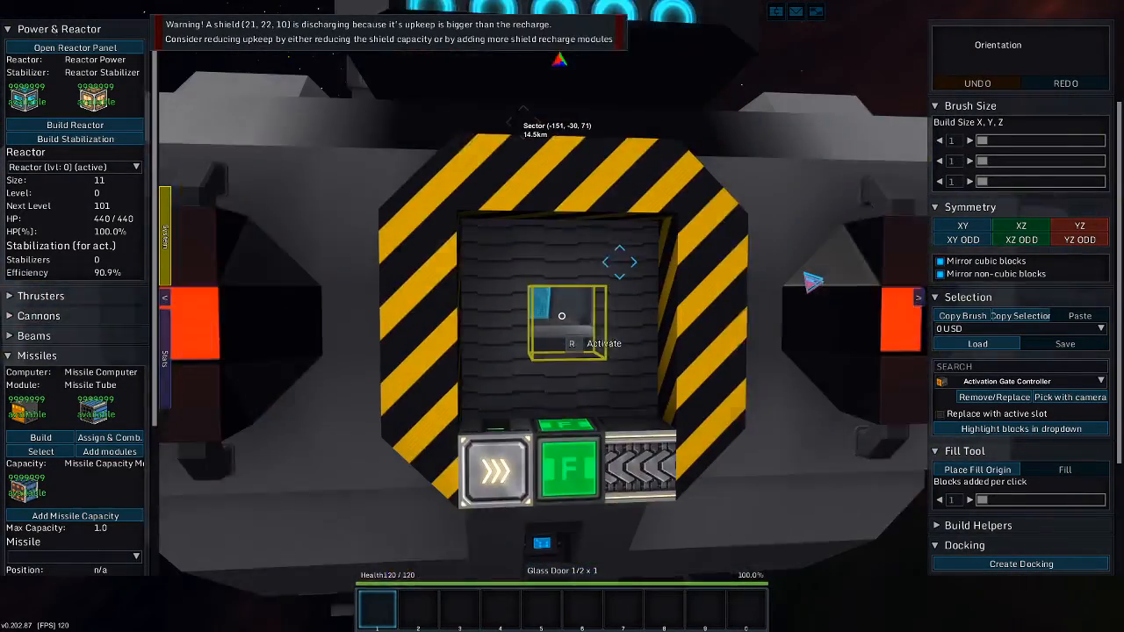
key("space")
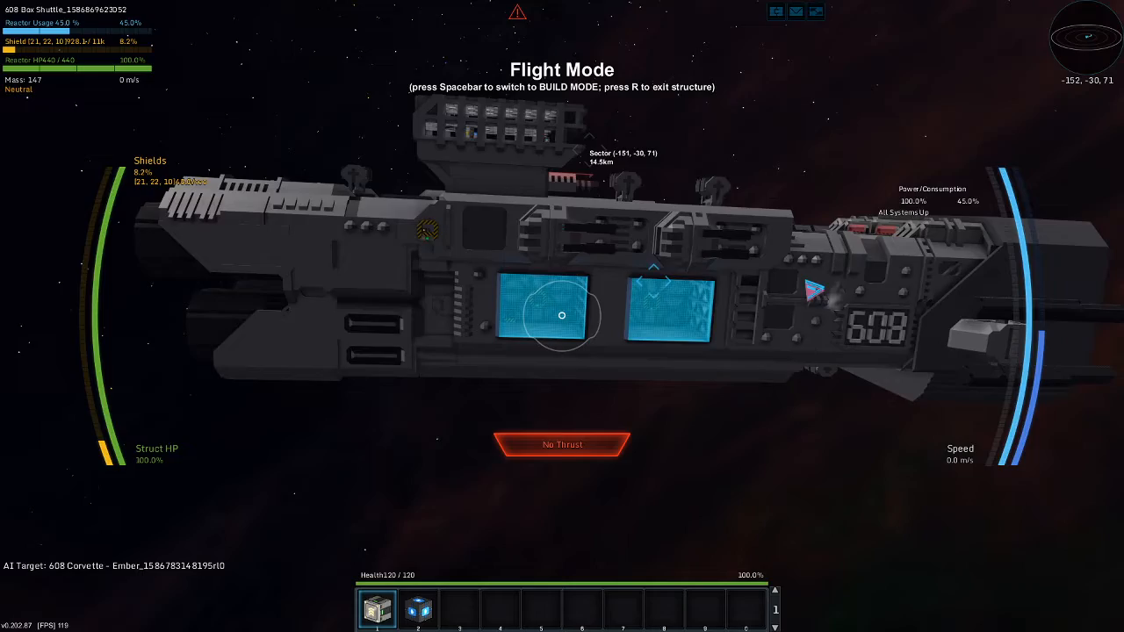
Step: Enter build mode and review the shuttle's thruster and power consumer details
key("space")
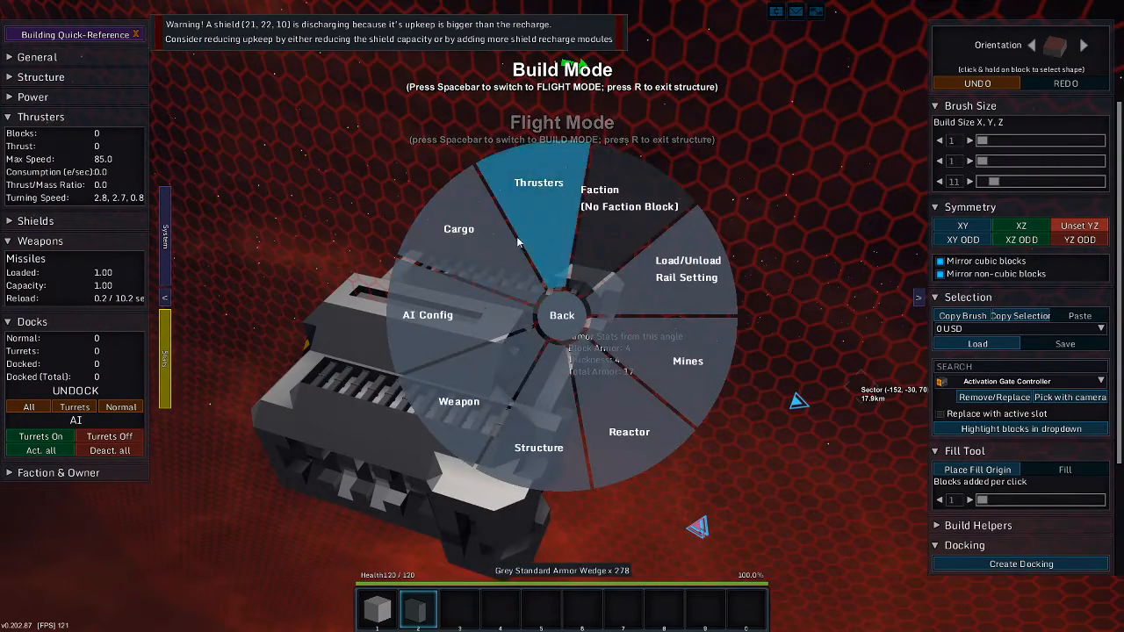
left_click(629, 431)
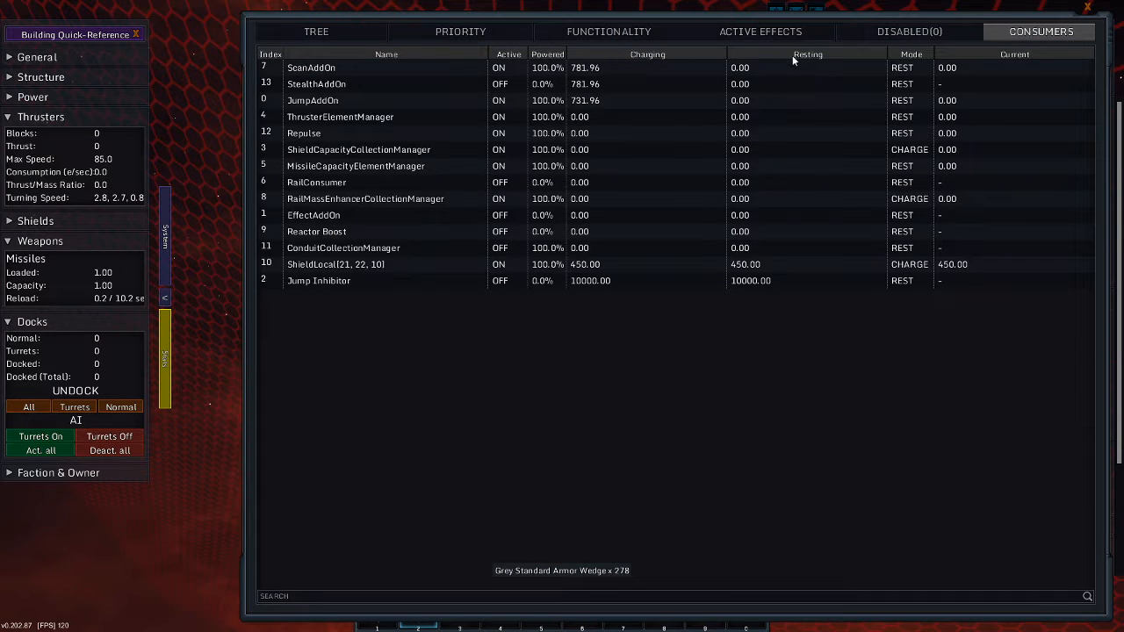
mouse_move(351, 282)
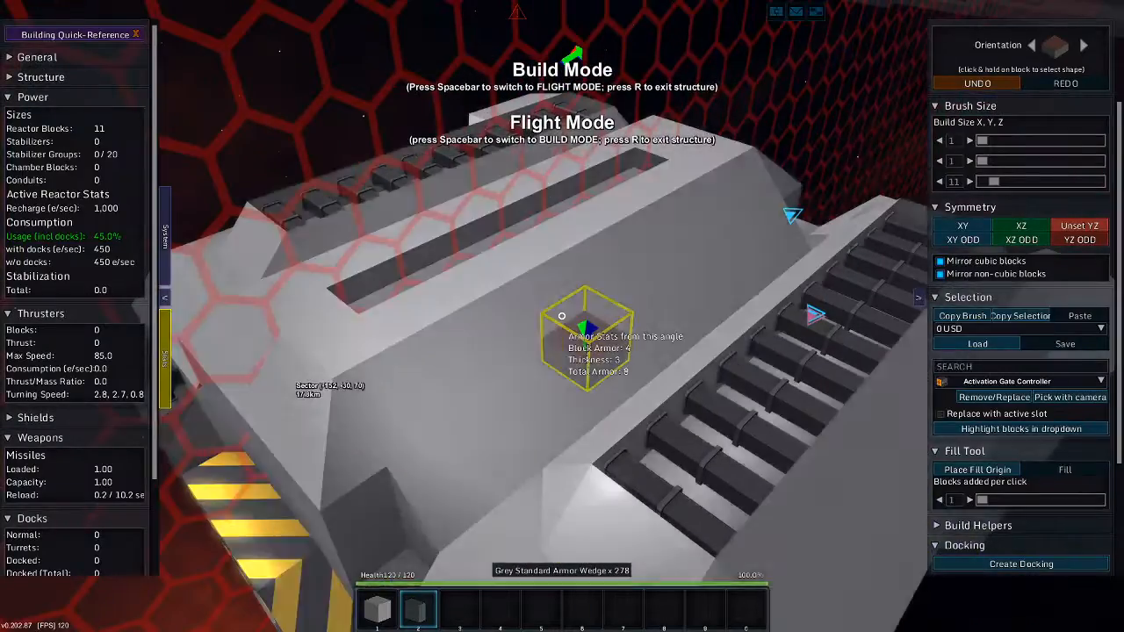
Step: Open the inventory to get thruster blocks for the shuttle
key("i")
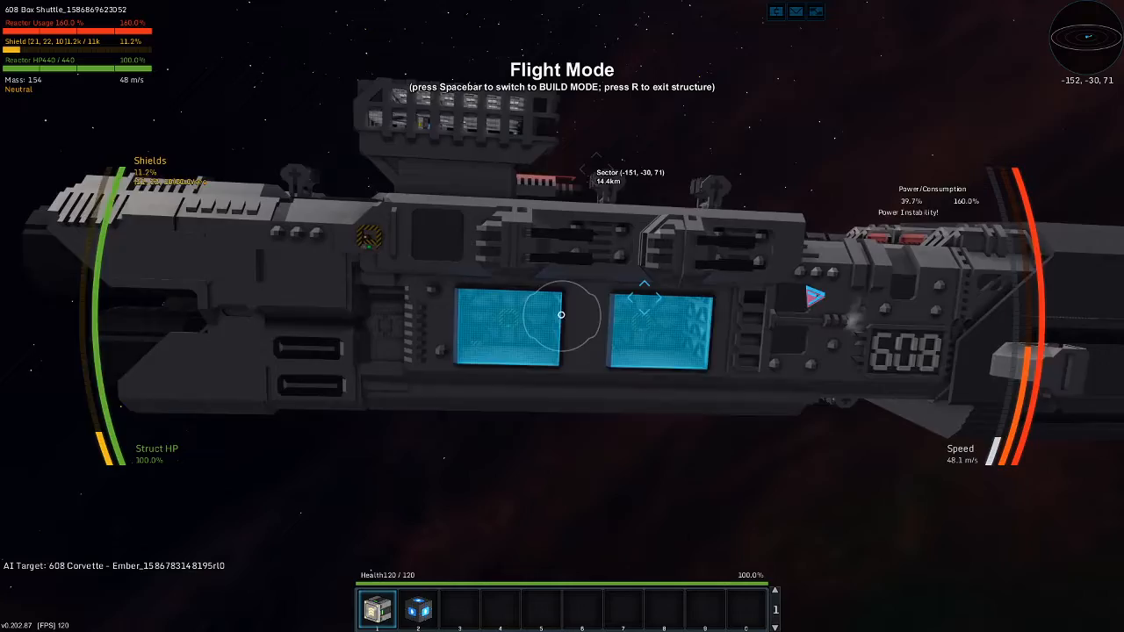
Step: Toggle the shuttle between flight and build mode, ending in build mode
key("space")
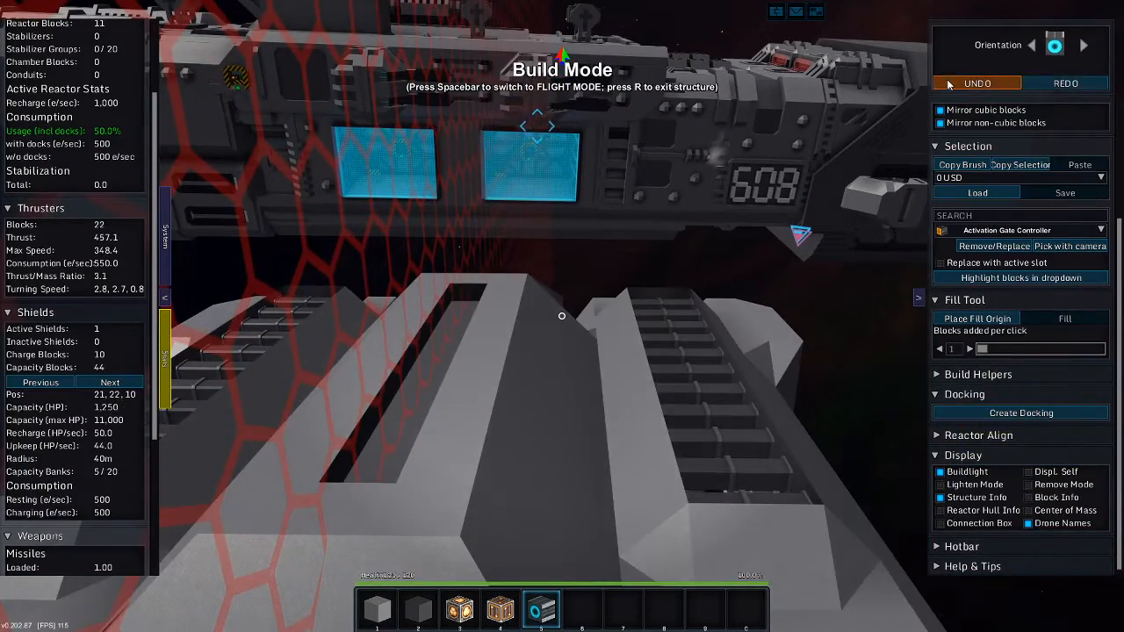
key("space")
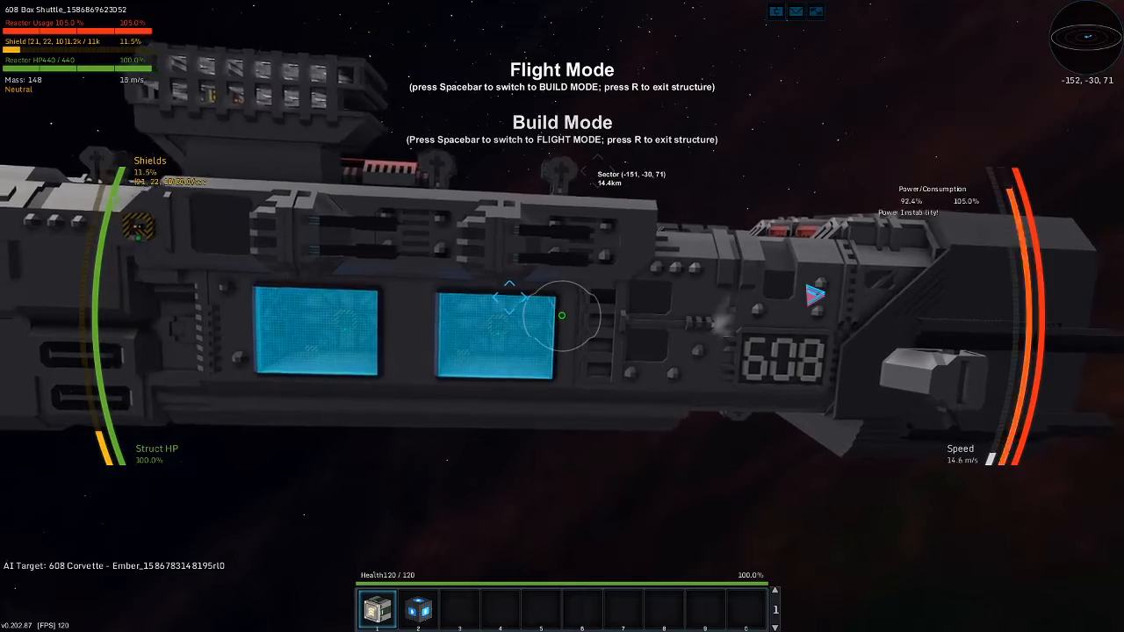
key("space")
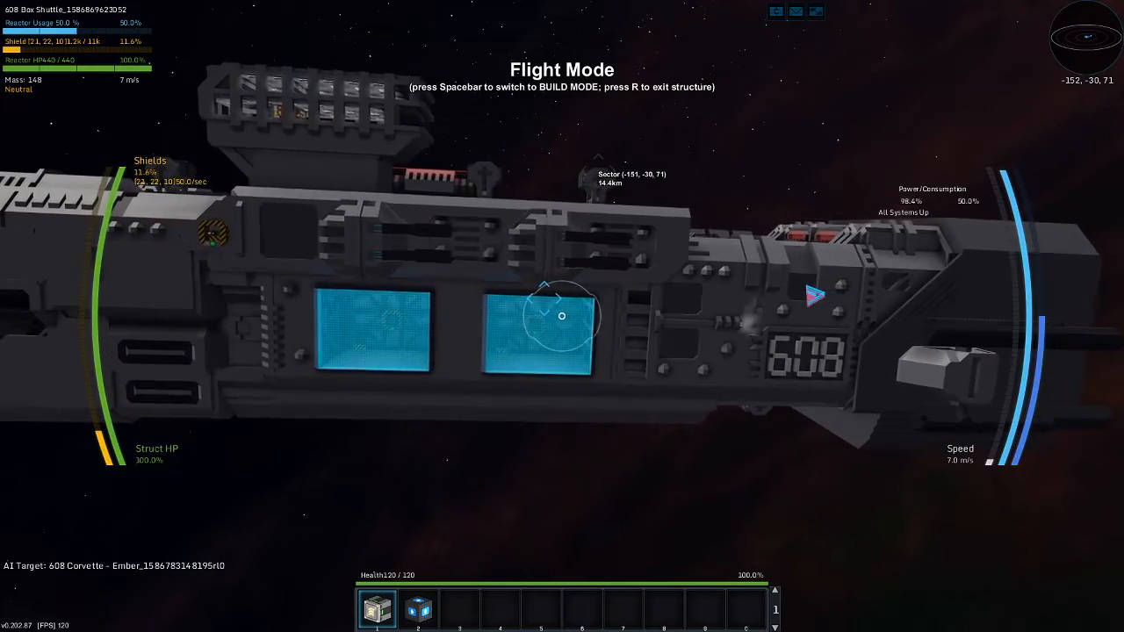
key("space")
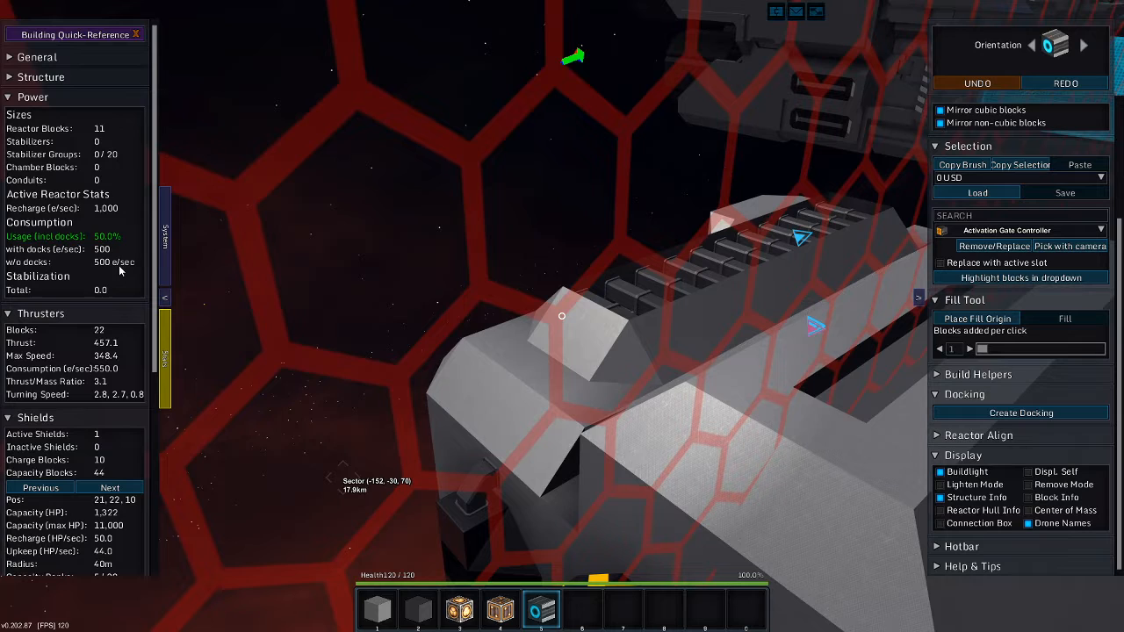
scroll("down", 3)
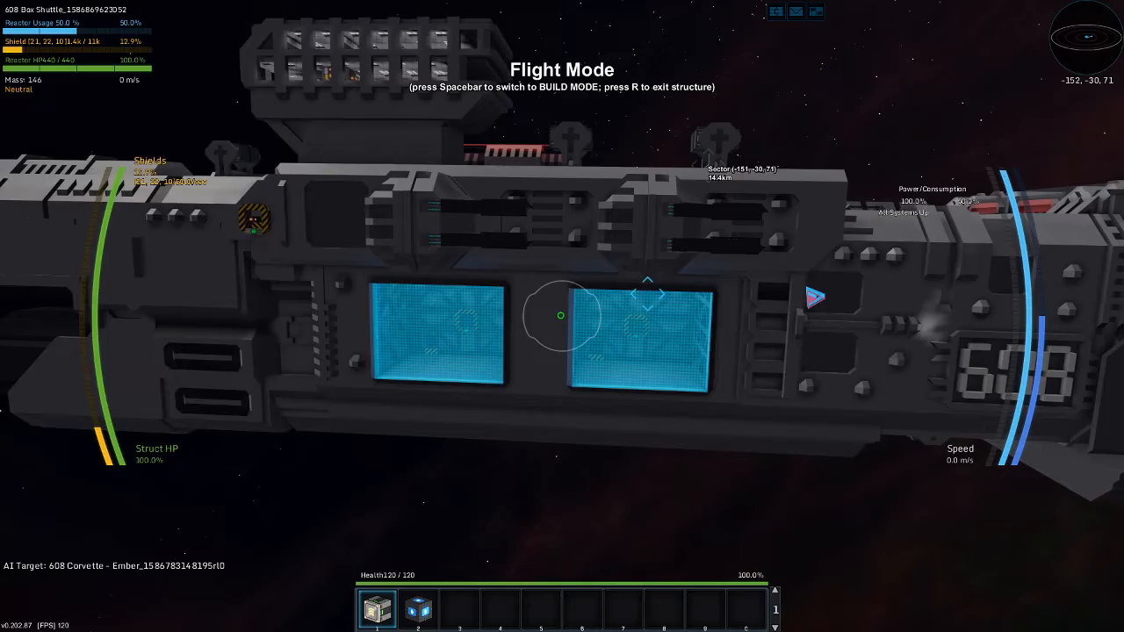
key("space")
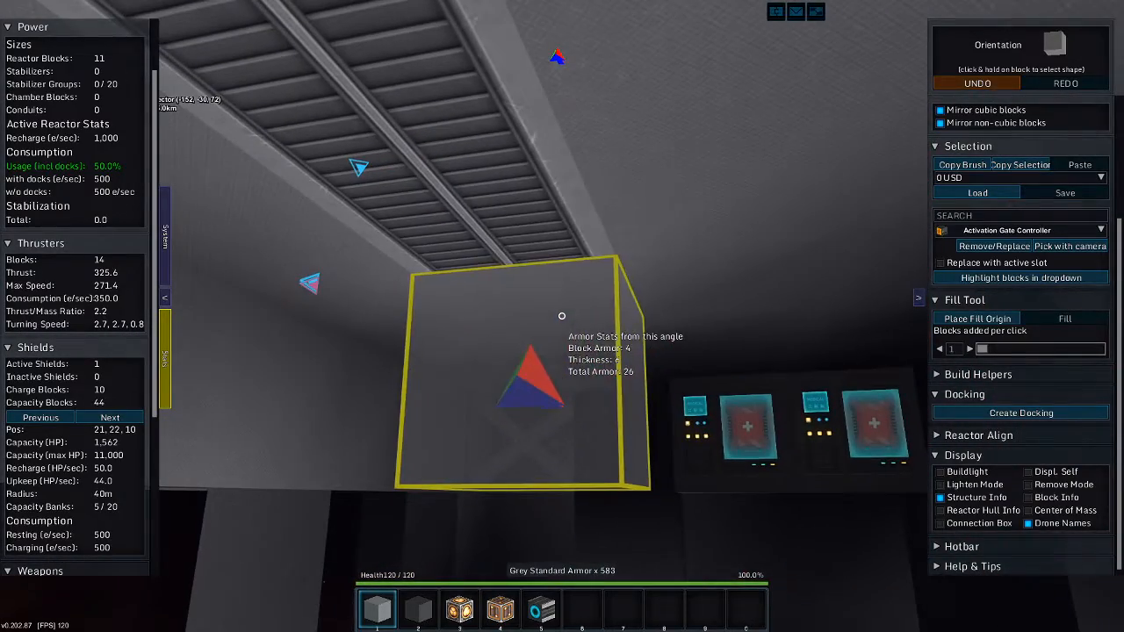
Step: Open the creative inventory to pick armour blocks like Black Crystal Armor
key("i")
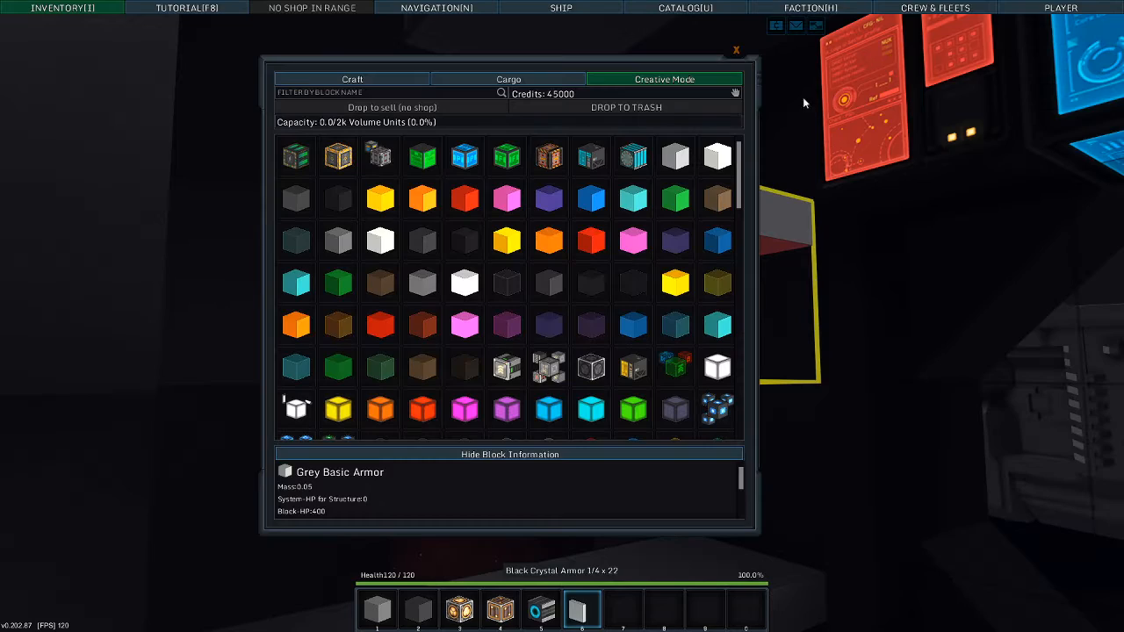
mouse_move(718, 367)
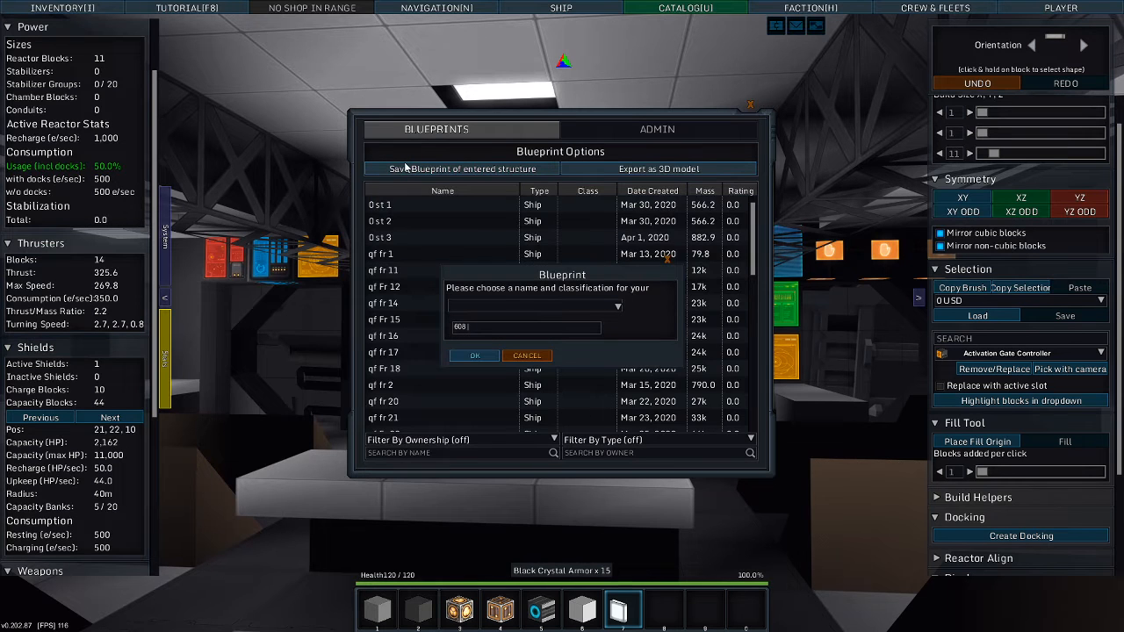
Step: Save the shuttle as blueprint '608 Box Shuttle 2' and close the catalog
type("Box")
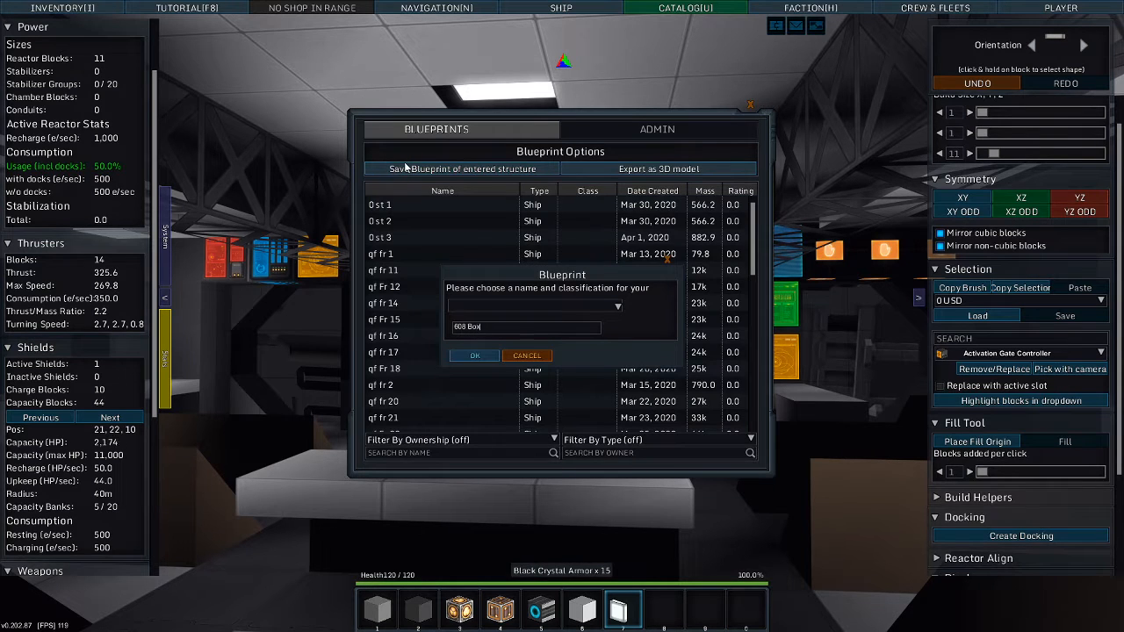
type("Shuttle 2")
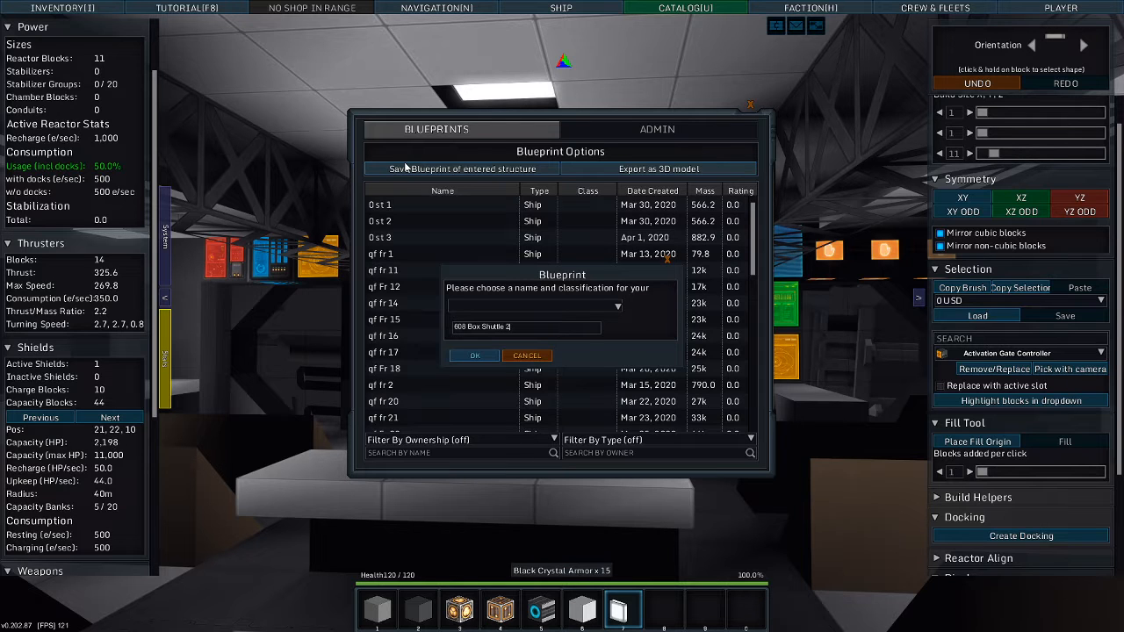
left_click(473, 355)
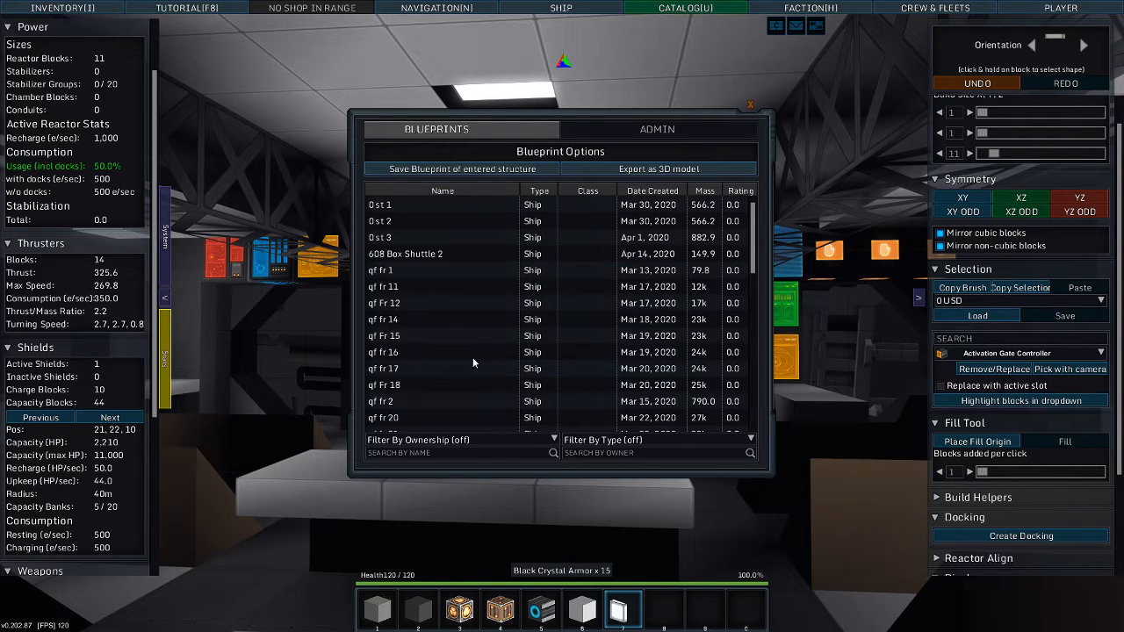
left_click(750, 105)
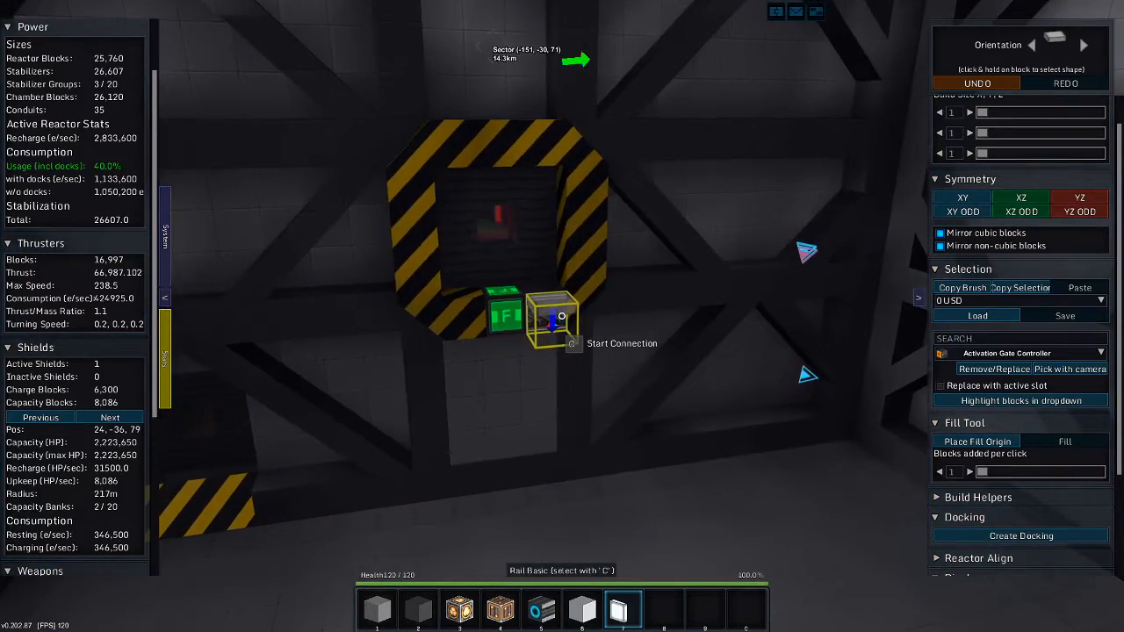
Step: Place a Rail Basic docking block inside the frigate's hangar bay
left_click(684, 7)
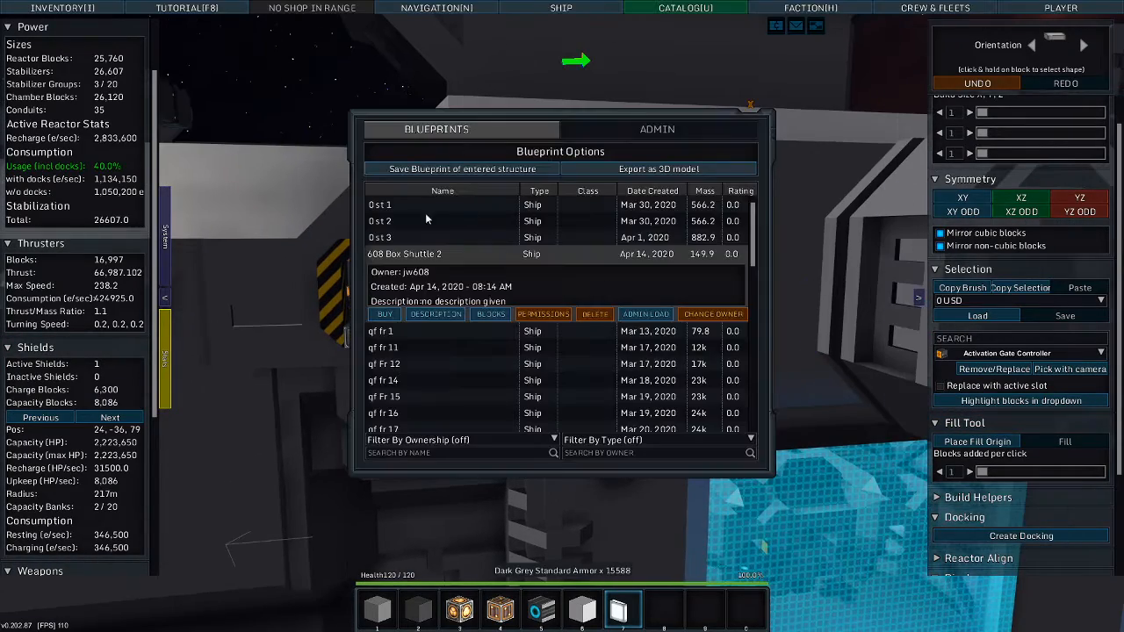
Step: Save the frigate as blueprint 'qf fr 43'
left_click(462, 168)
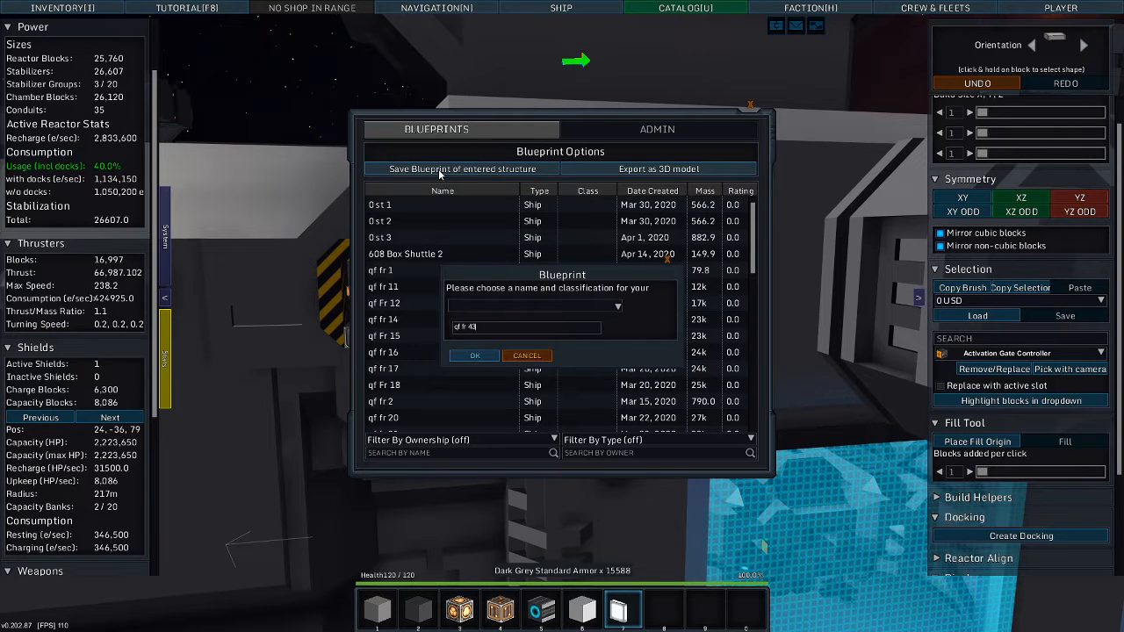
left_click(527, 355)
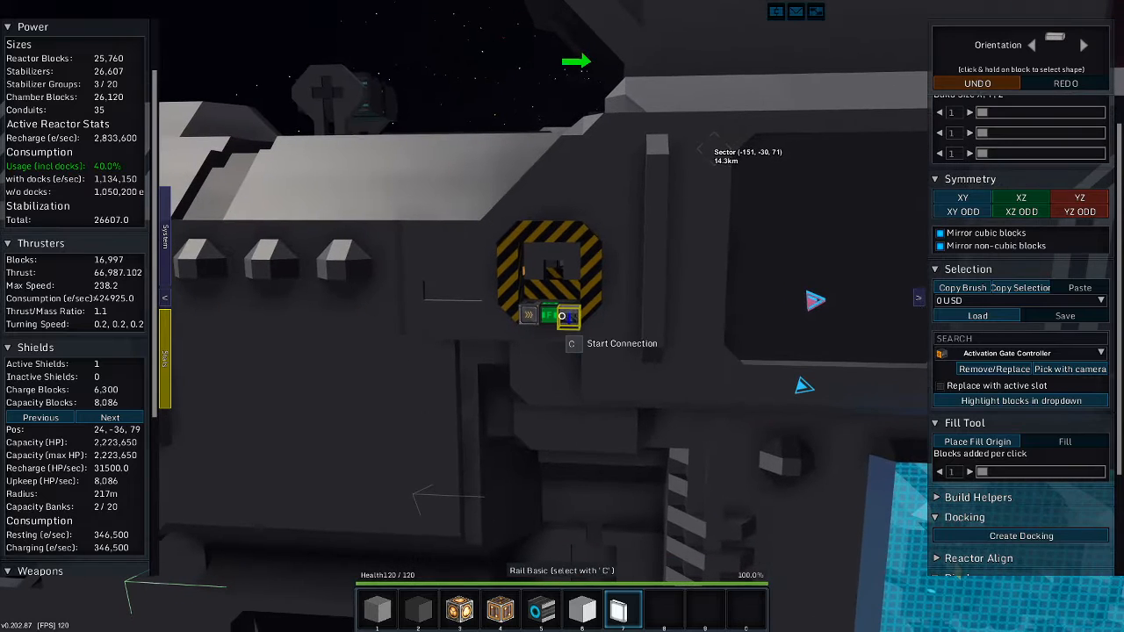
Step: Move to the frigate's bridge and toggle between flight and build mode
left_click(686, 7)
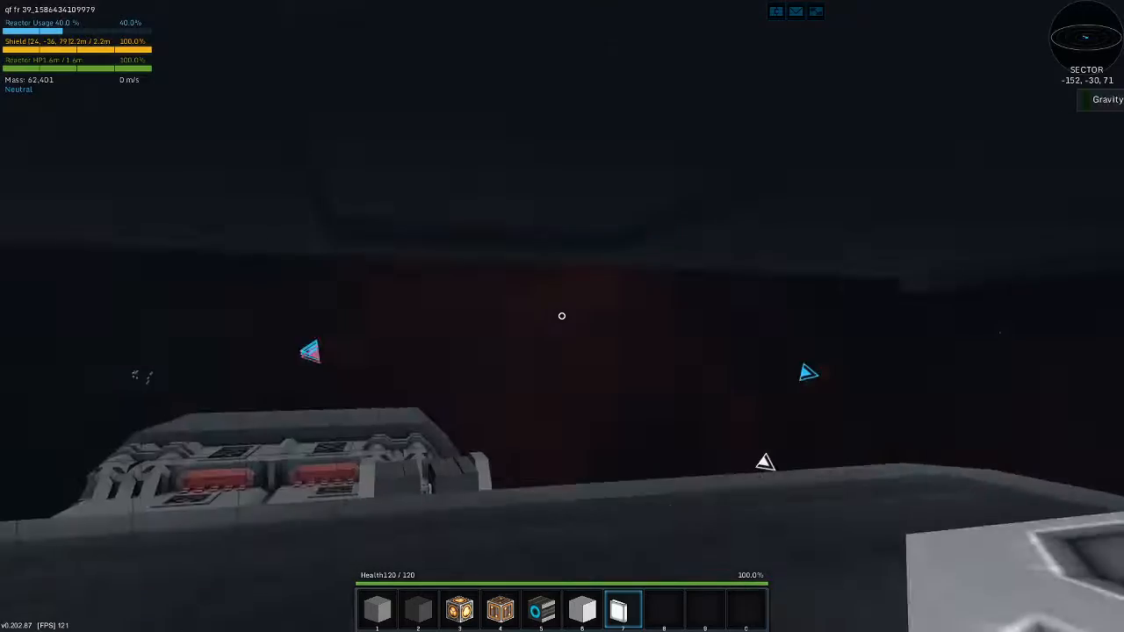
key("r")
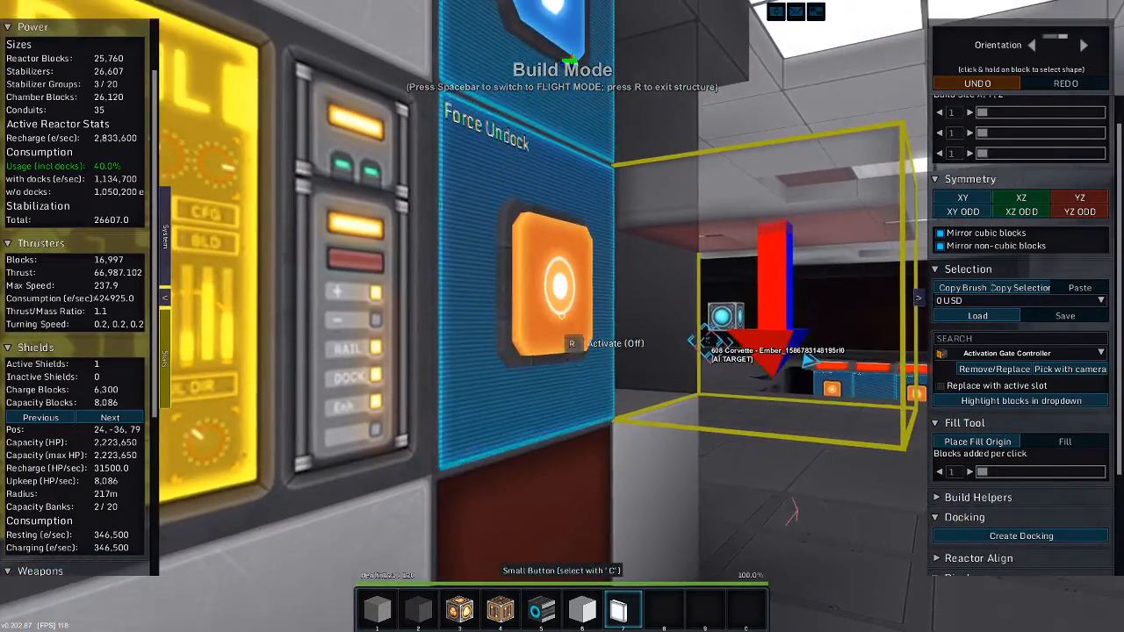
key("space")
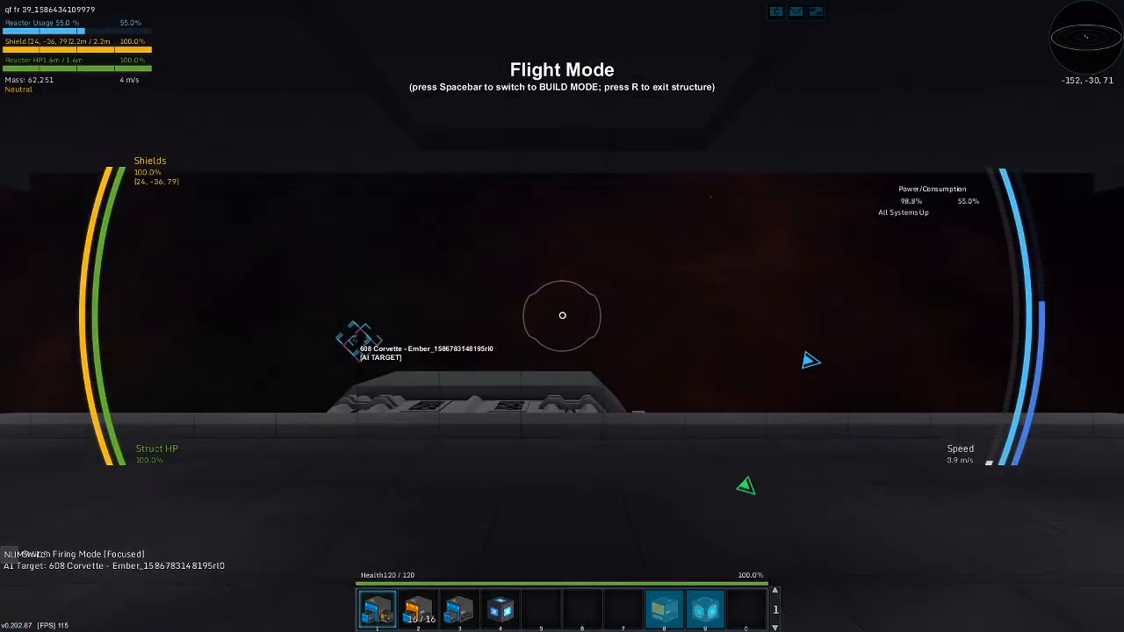
key("space")
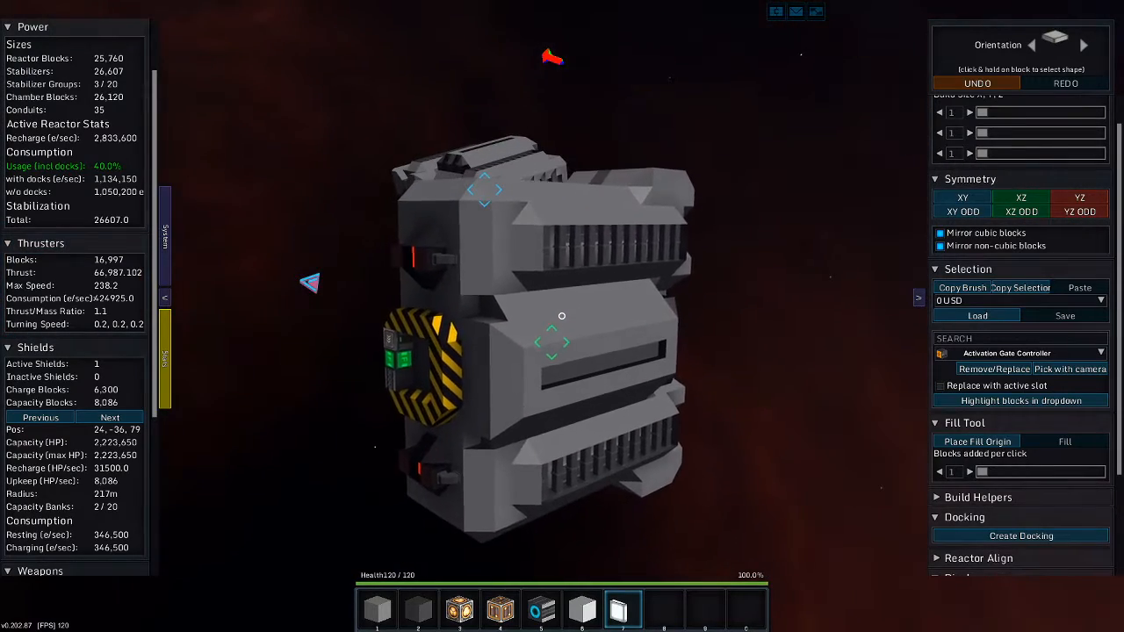
Step: Toggle the frigate to flight mode and back into build mode
key("space")
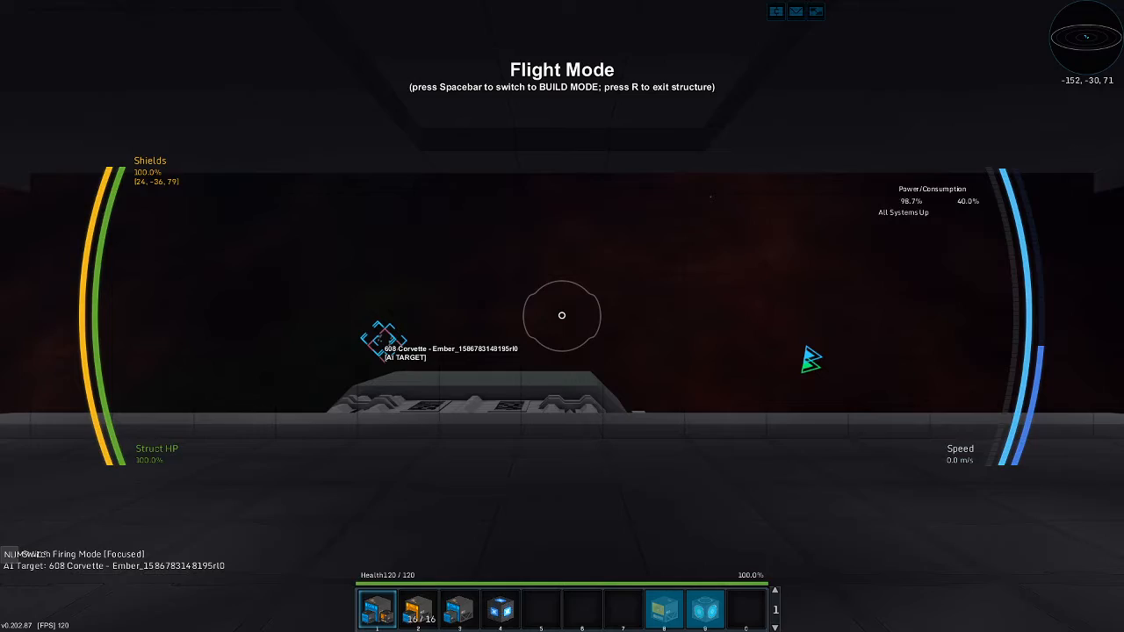
key("Space")
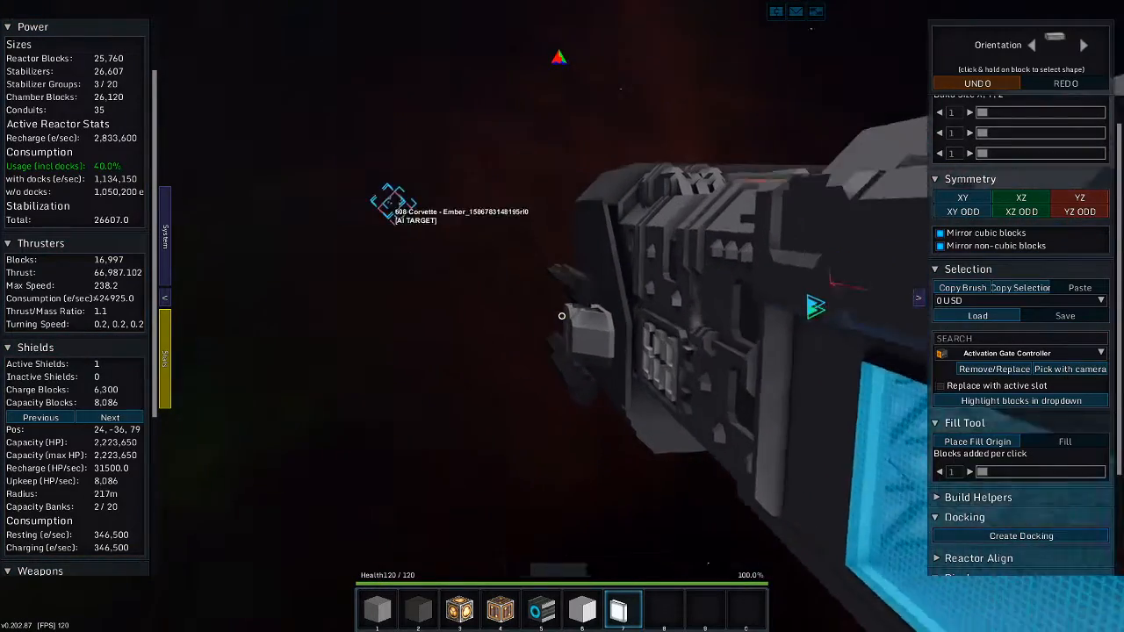
Step: Search the admin blueprint catalog for 'util' to spawn the old utility ship
left_click(686, 7)
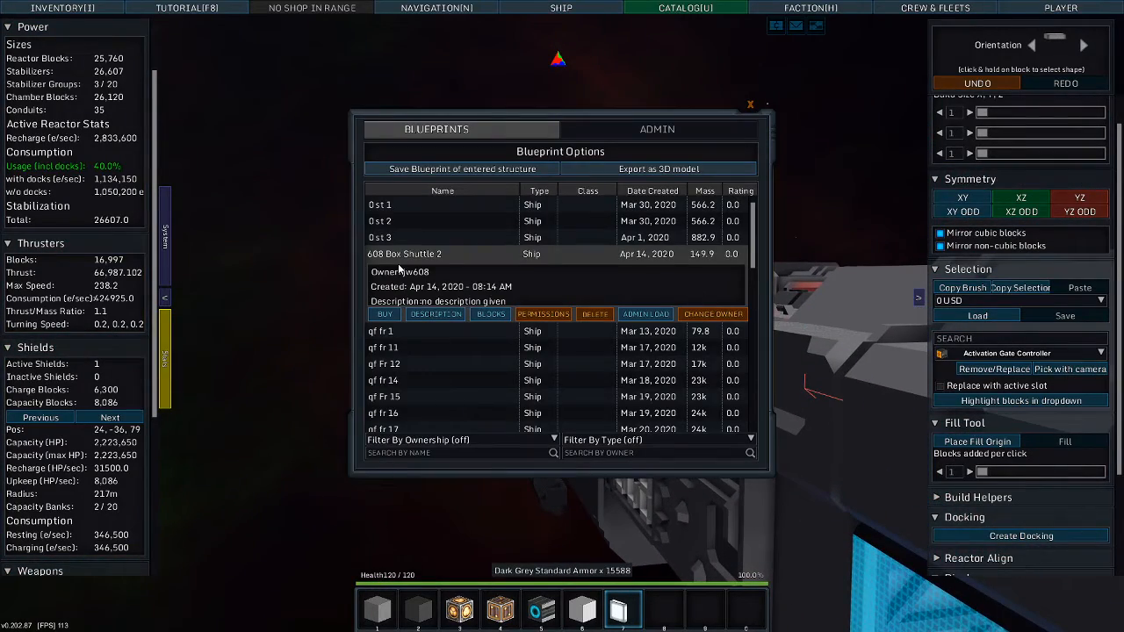
left_click(658, 169)
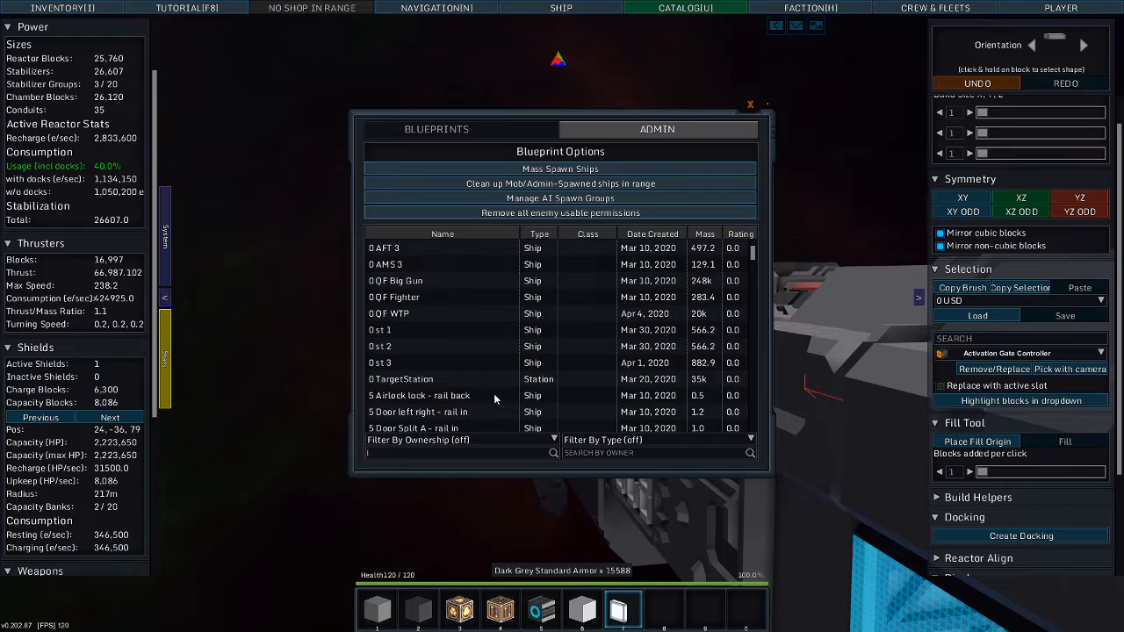
type("util")
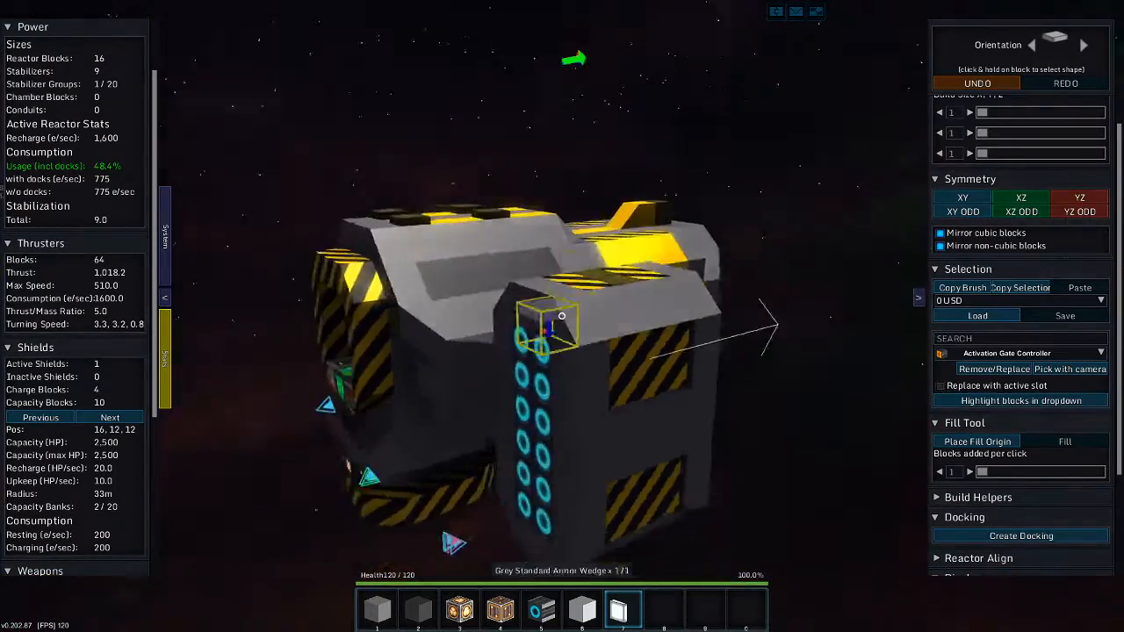
Step: Switch the 608 Utility ship to flight mode and fly toward the frigate hangar
key("space")
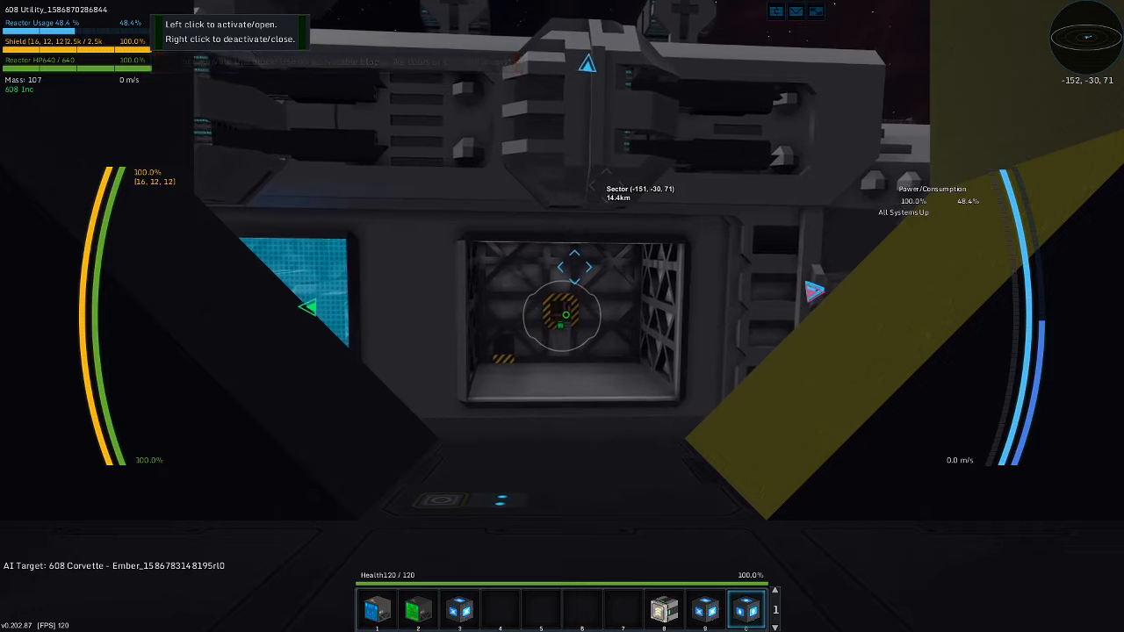
Step: Fly into the frigate hangar, exit the shuttle, and re-enter build mode on the frigate
left_click(562, 316)
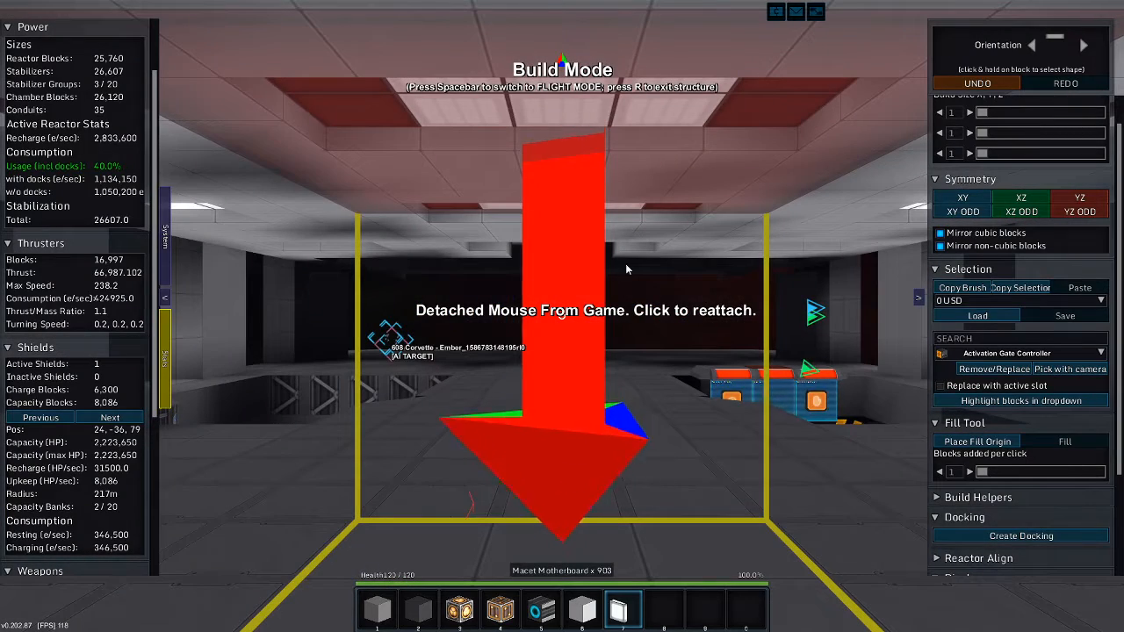
left_click(628, 270)
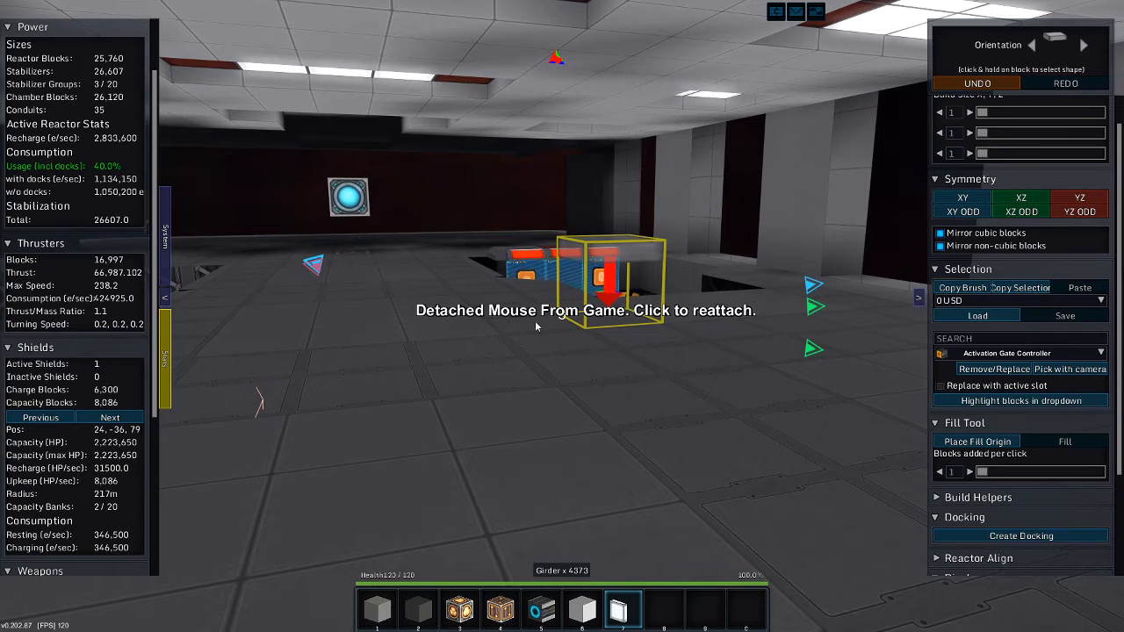
mouse_move(404, 256)
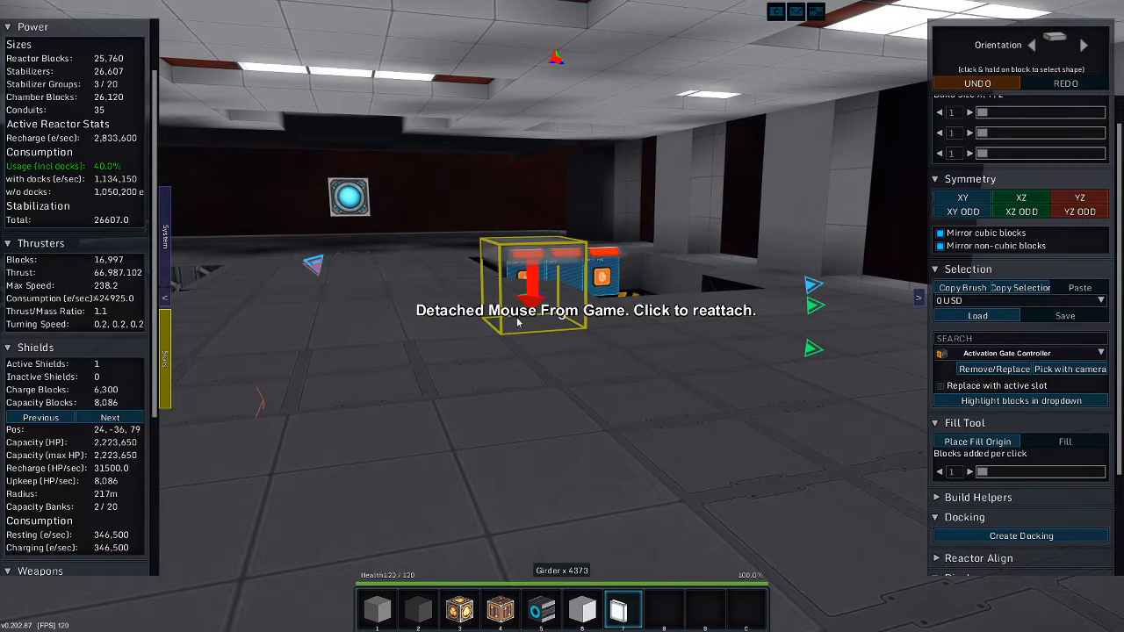
left_click(562, 316)
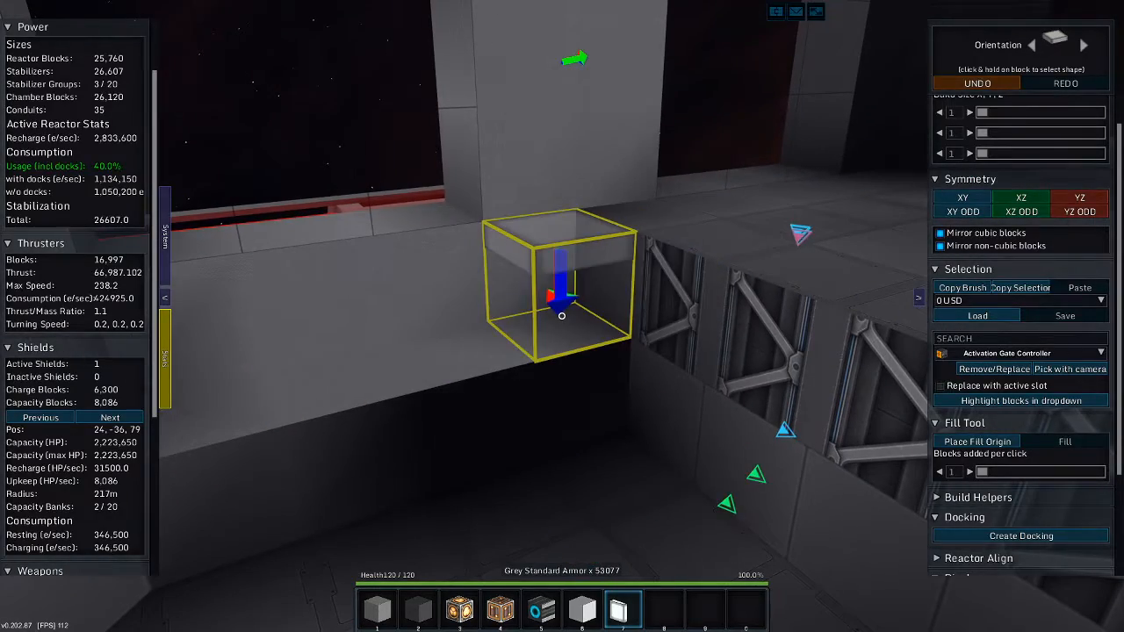
Step: Open the creative block inventory from the frigate bridge
key("i")
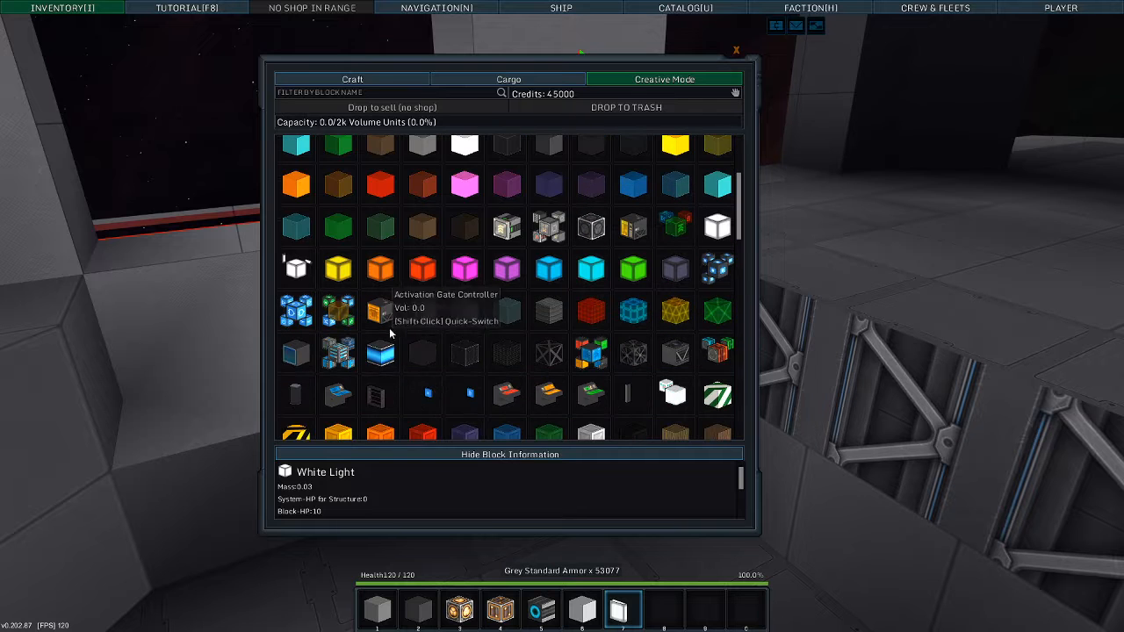